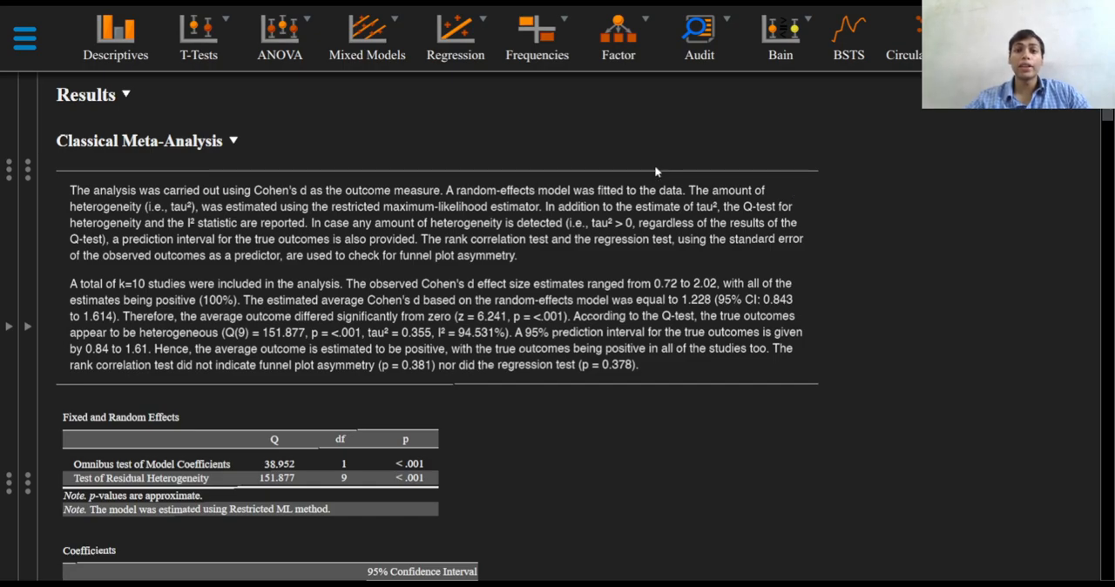
mouse_move(754, 133)
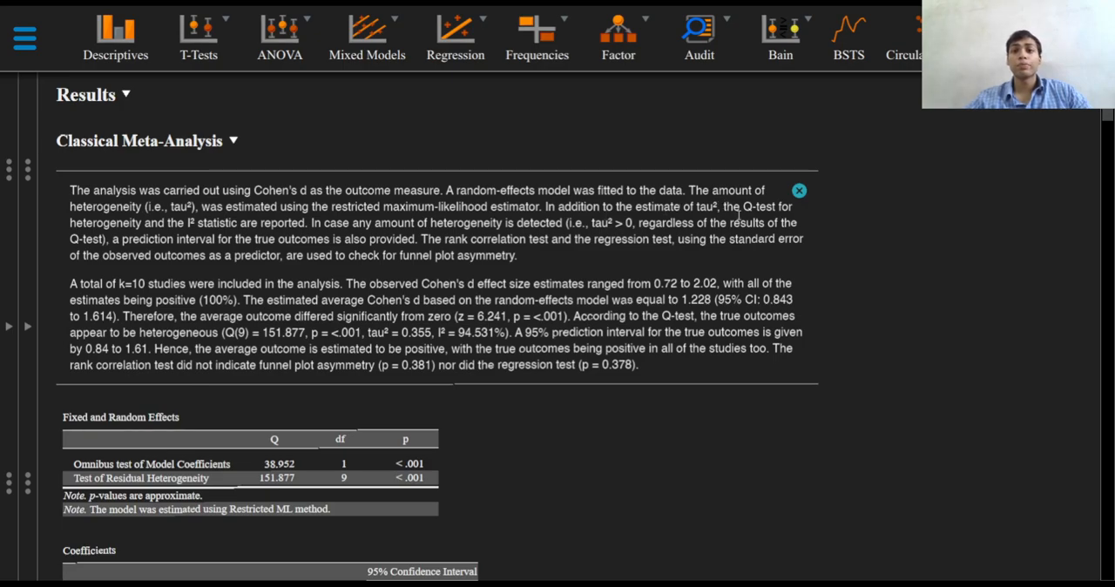
mouse_move(285, 247)
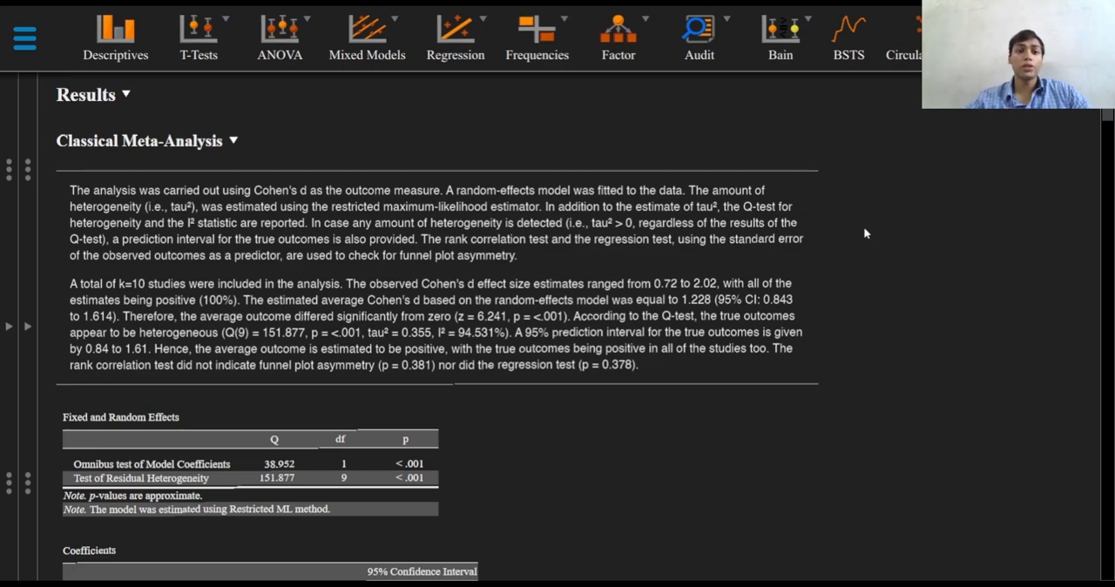
mouse_move(867, 231)
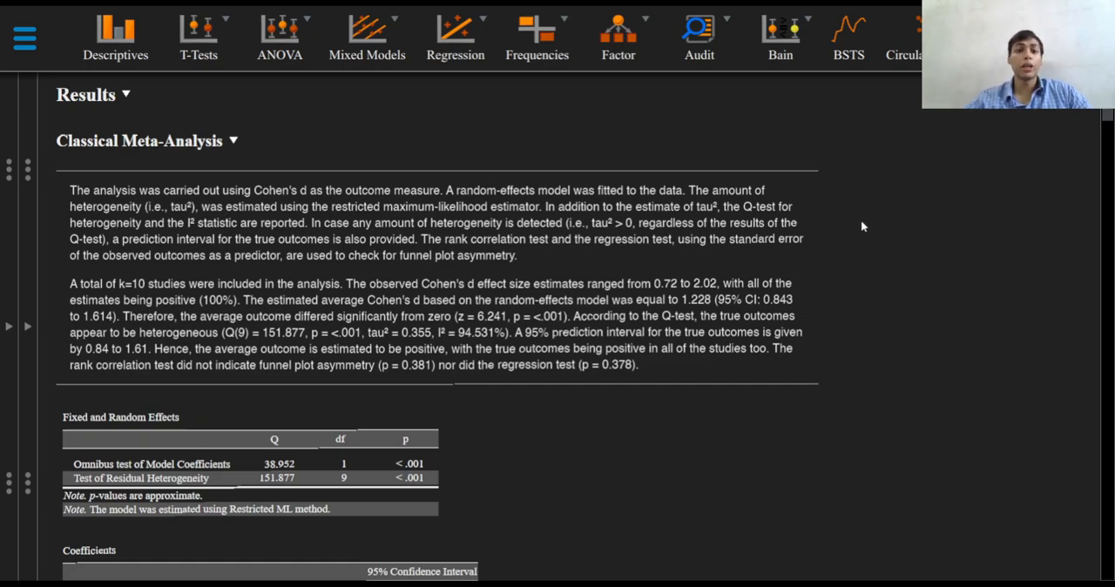
scroll("down", 3)
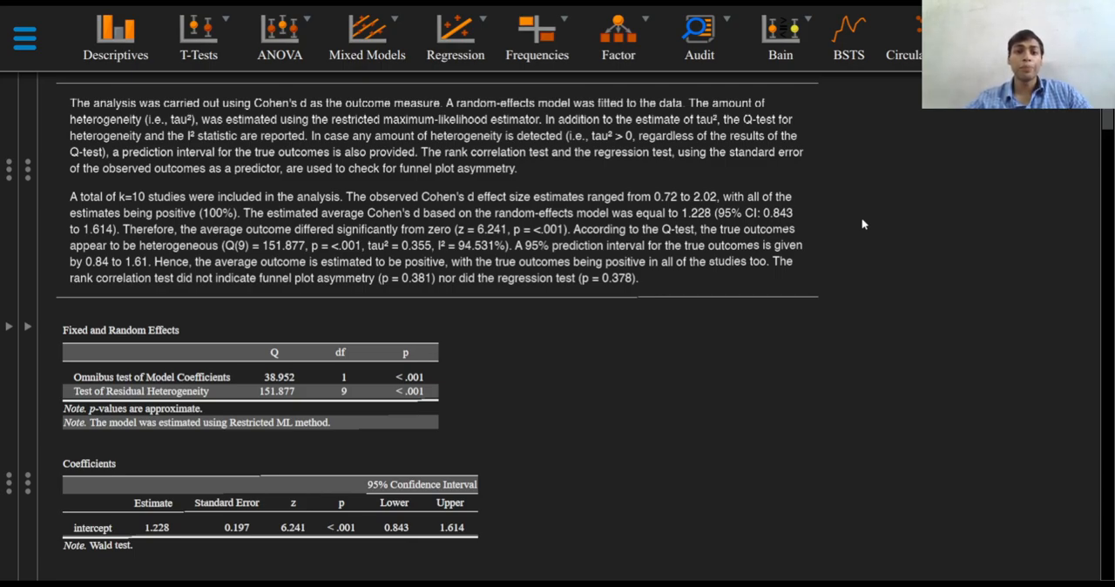
mouse_move(858, 226)
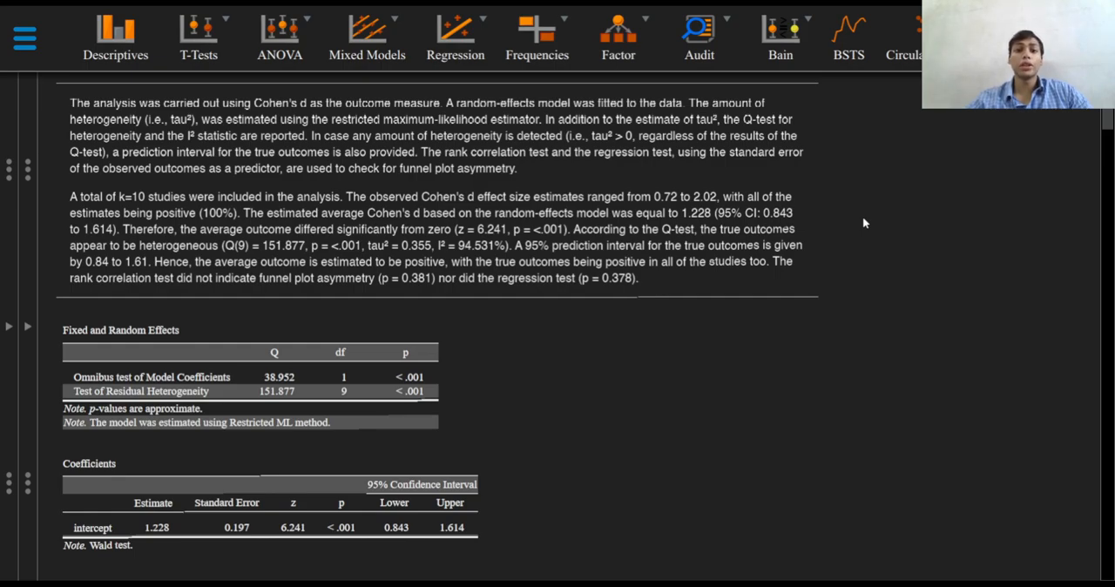
mouse_move(921, 200)
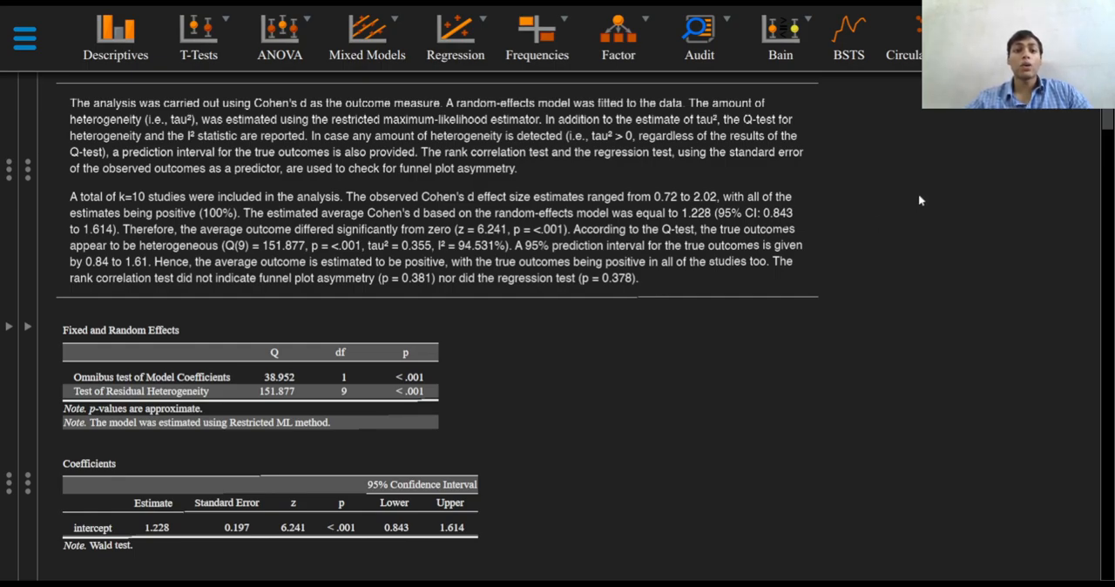
mouse_move(879, 221)
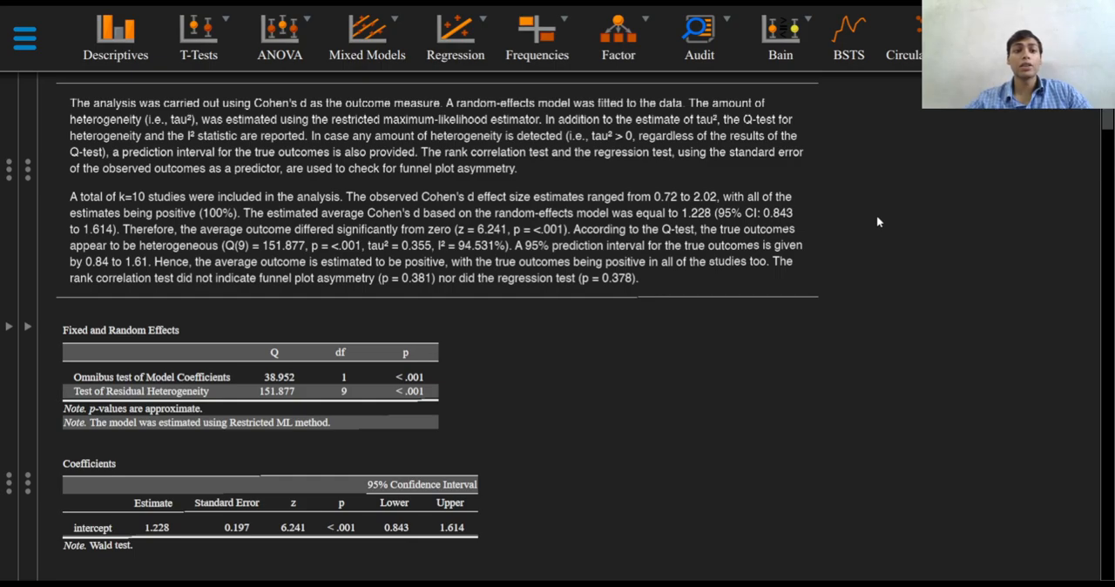
mouse_move(859, 228)
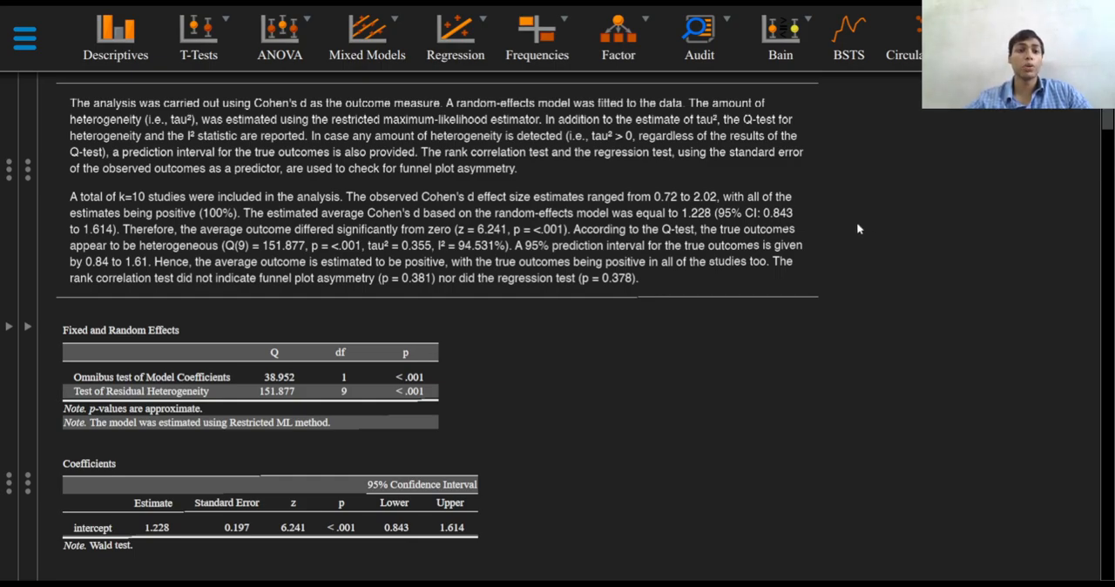
mouse_move(833, 267)
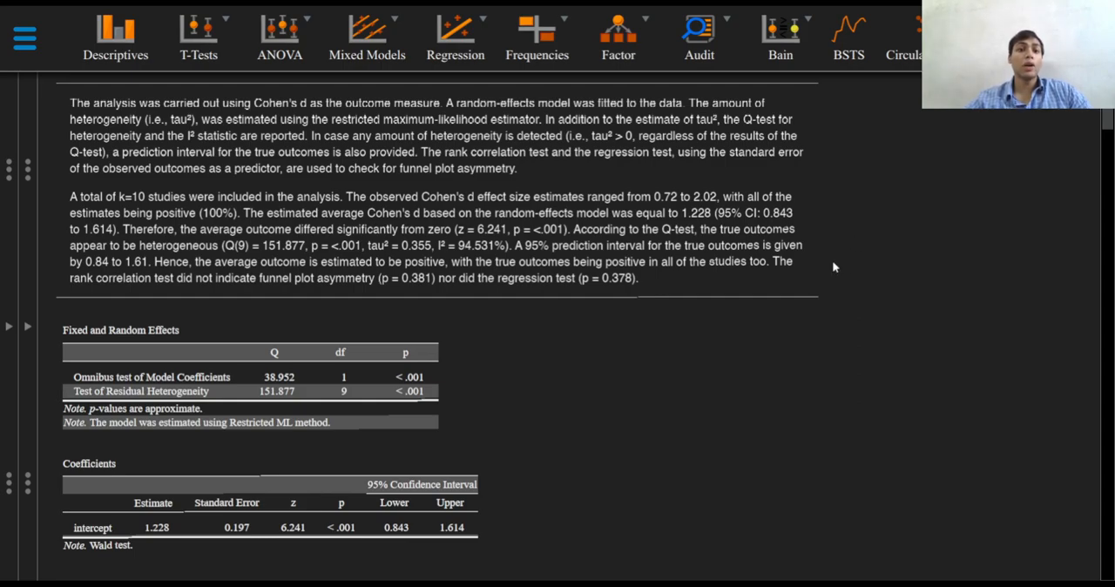
scroll("down", 3)
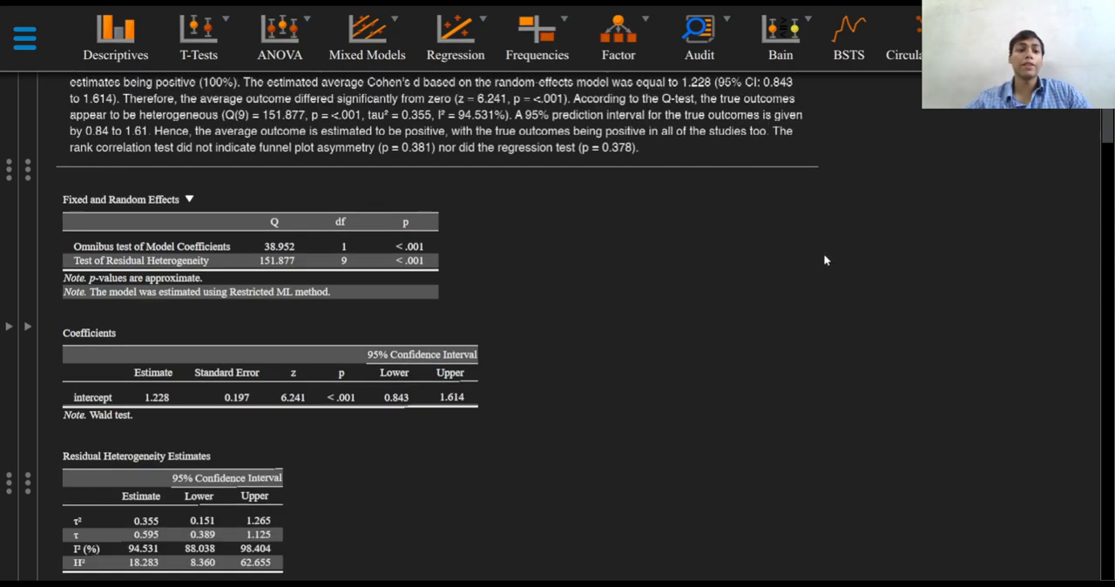
mouse_move(631, 249)
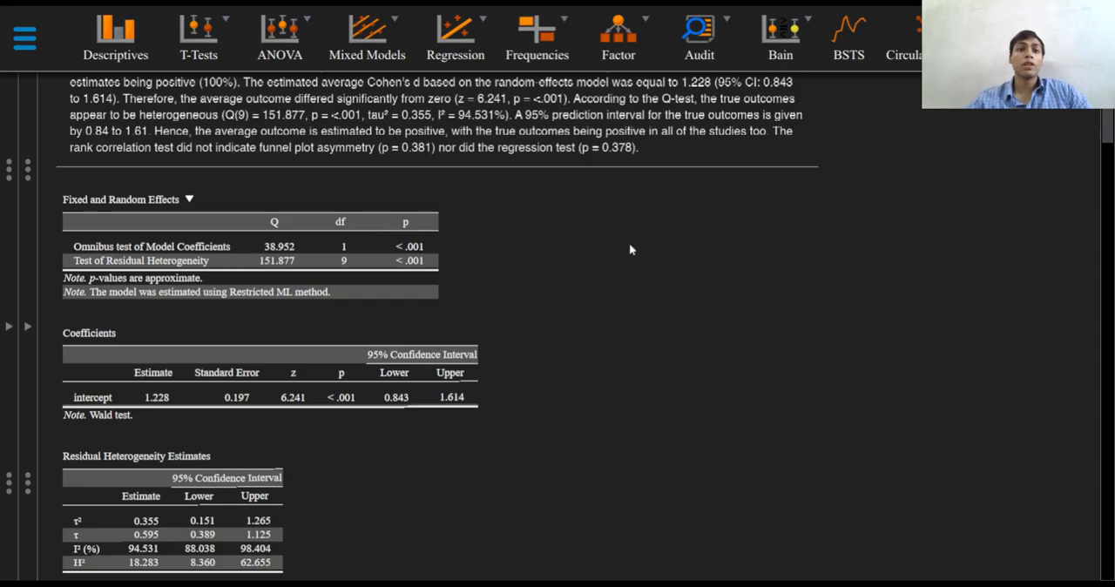
mouse_move(552, 270)
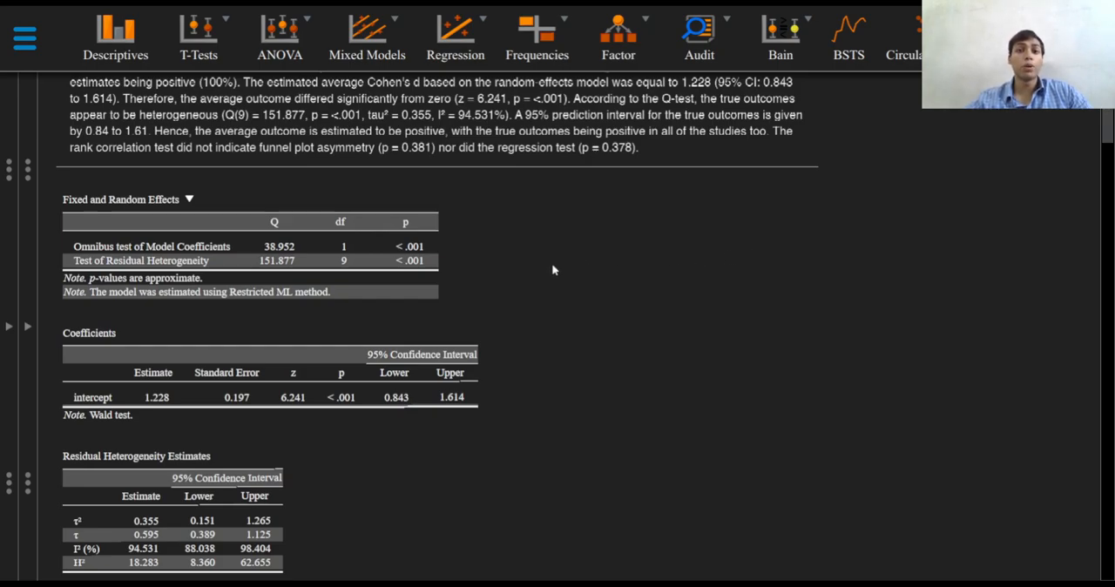
mouse_move(547, 198)
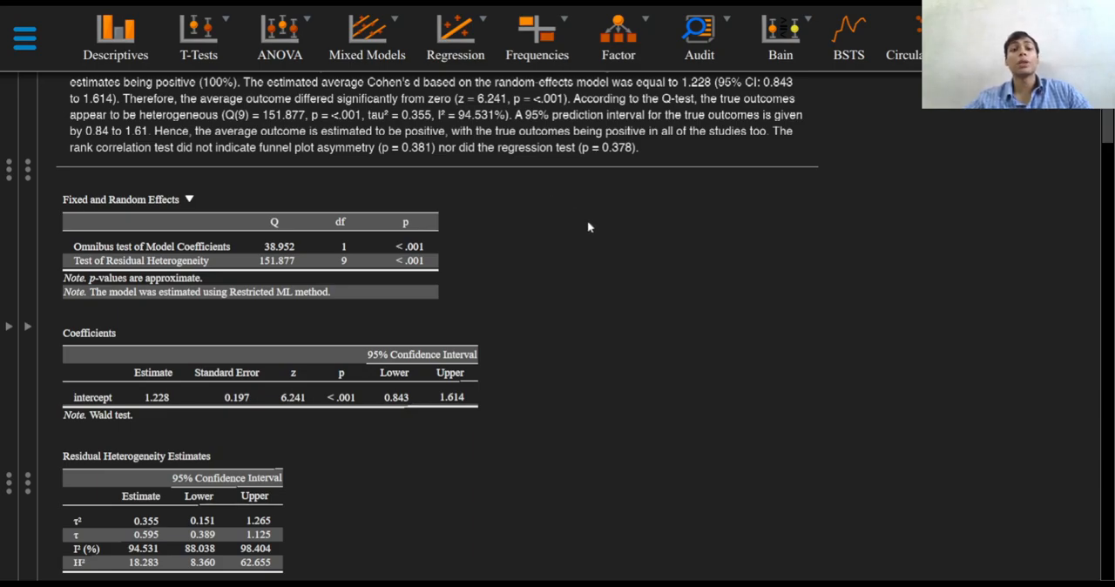
mouse_move(573, 214)
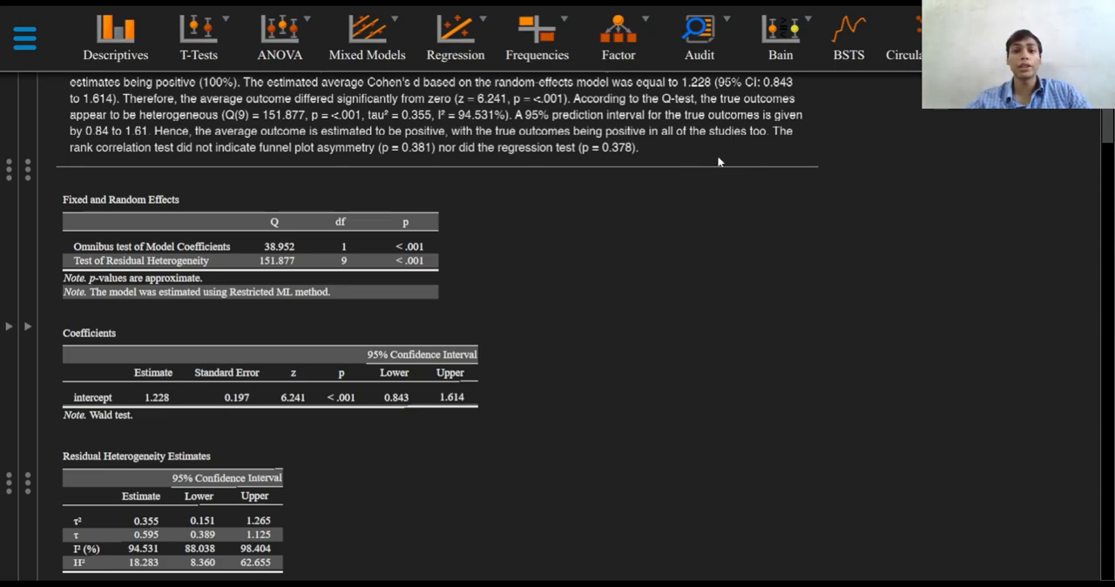
scroll("down", 3)
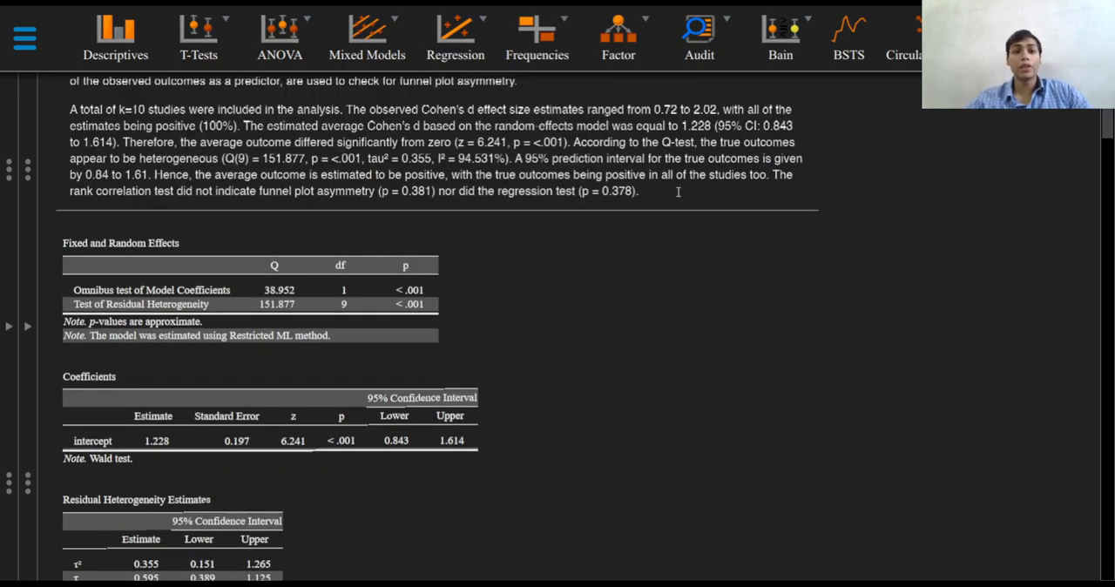
scroll("down", 3)
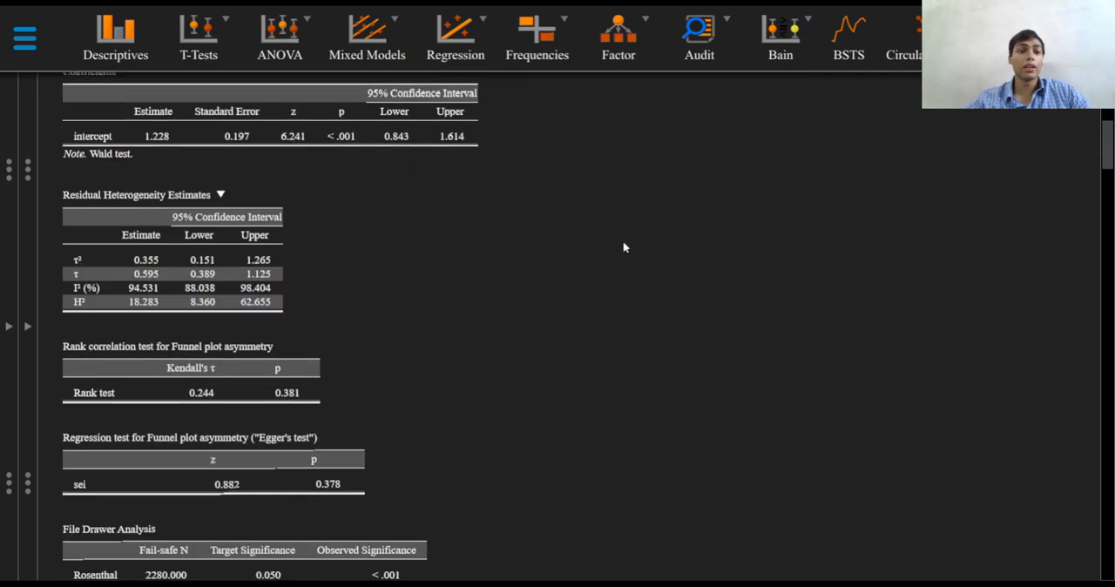
scroll("down", 3)
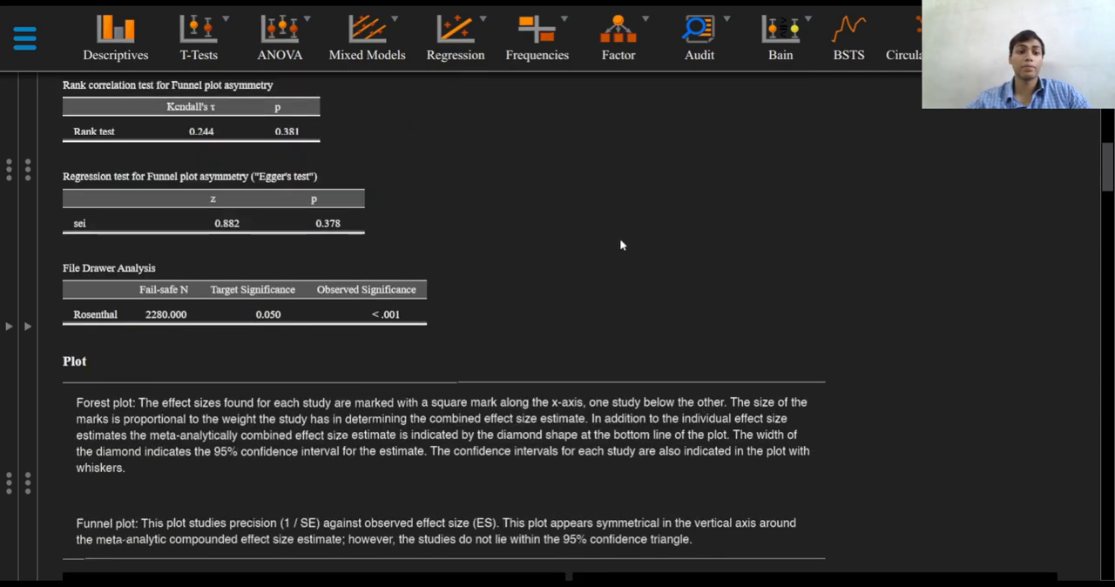
scroll("down", 3)
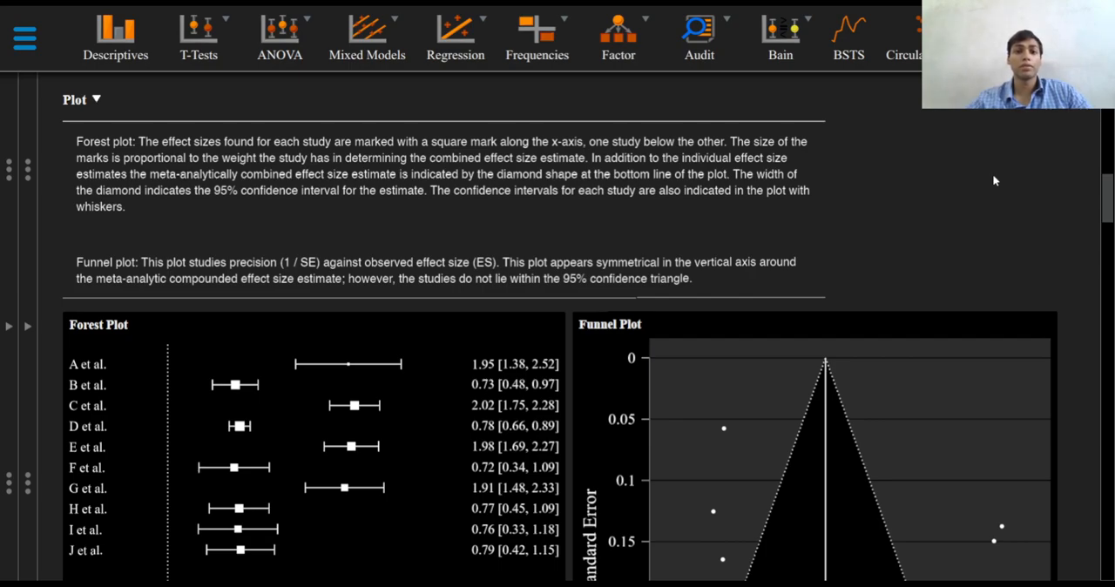
scroll("down", 3)
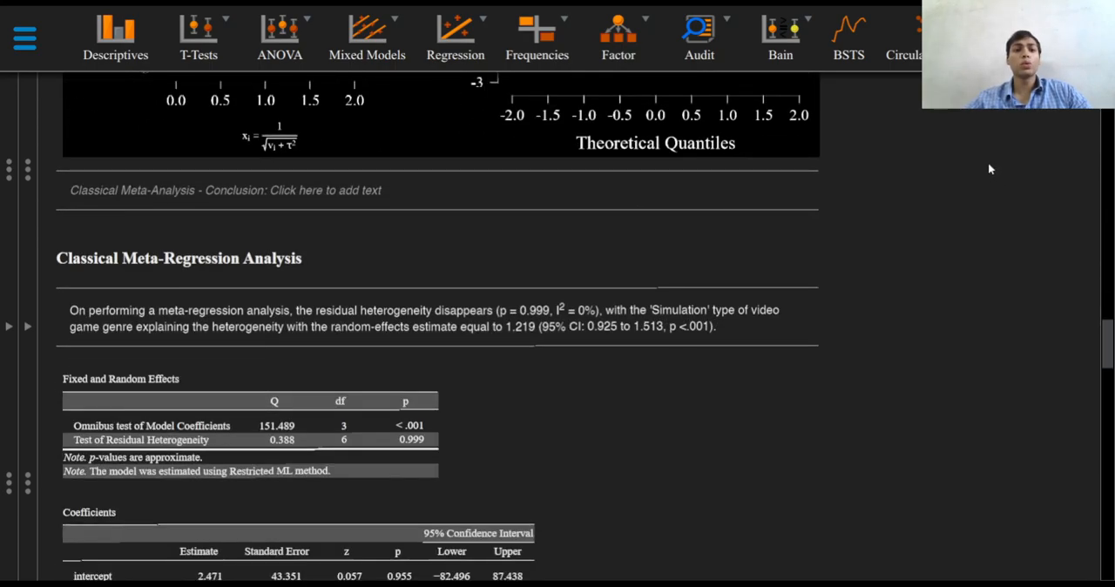
scroll("down", 3)
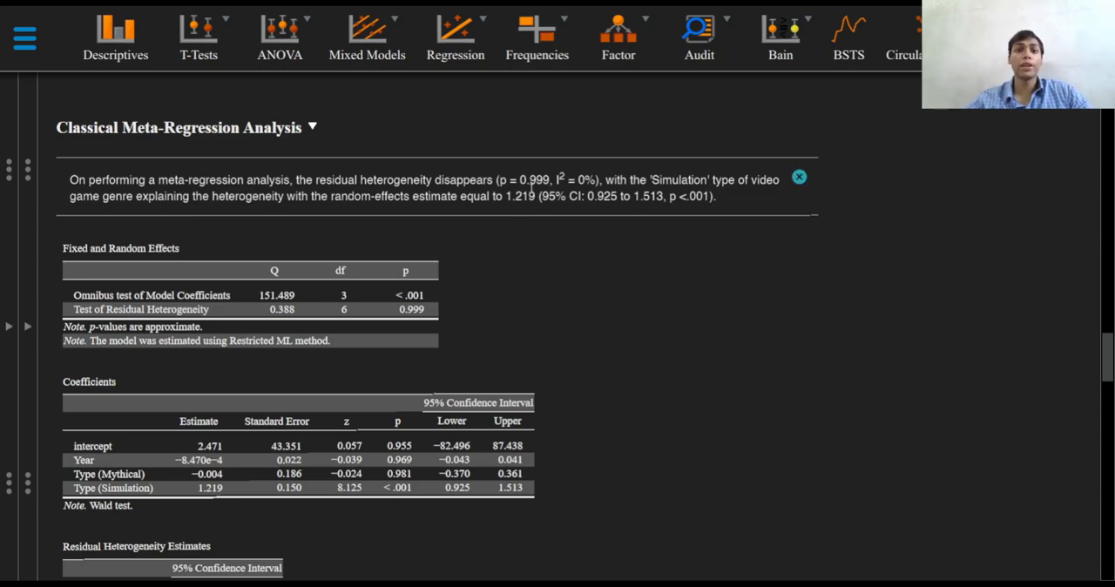
scroll("down", 3)
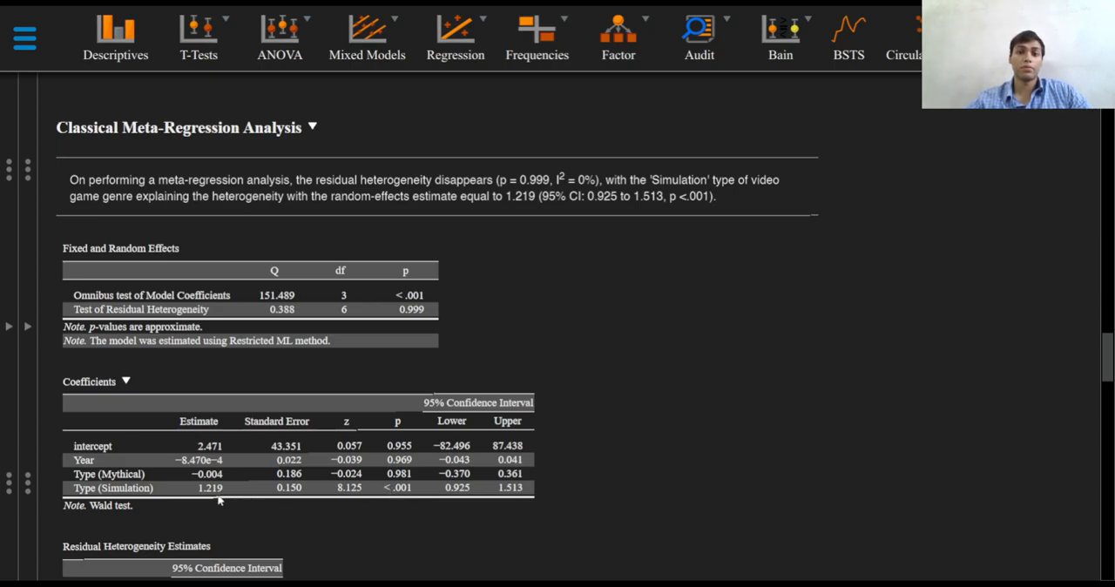
mouse_move(474, 503)
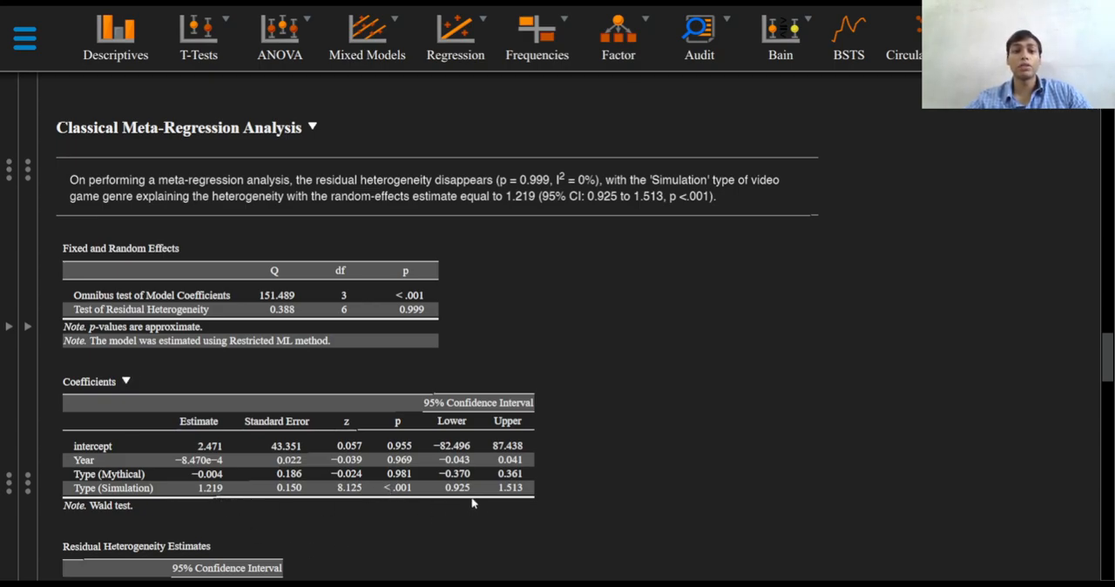
mouse_move(470, 494)
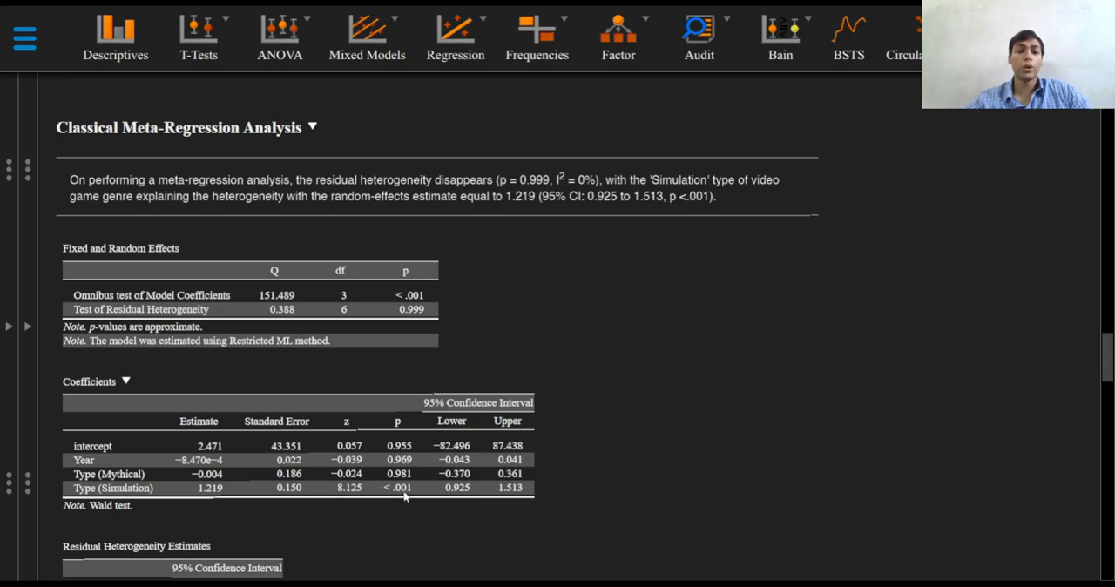
scroll("down", 3)
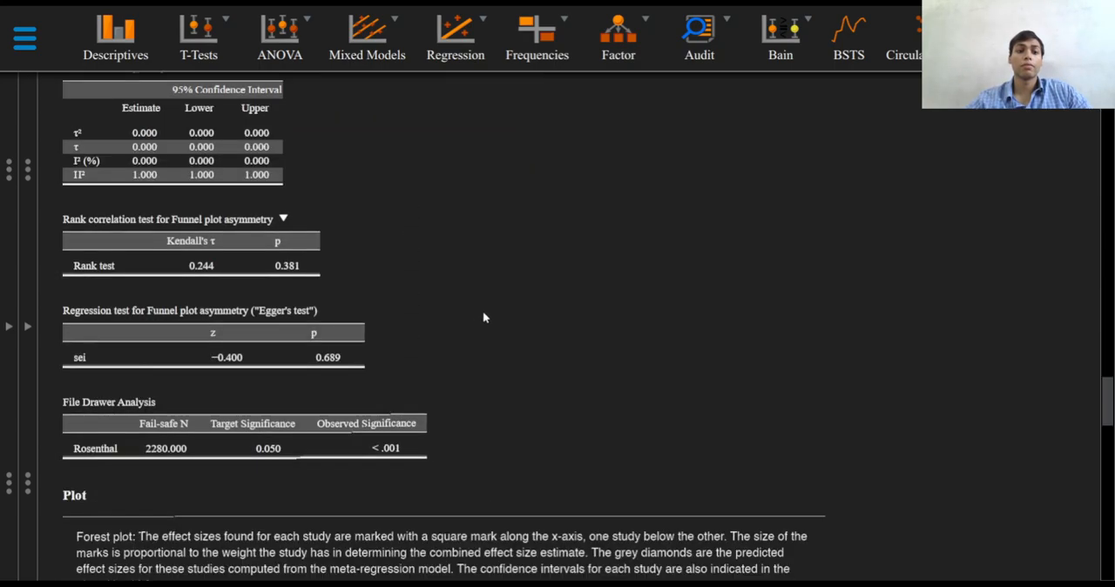
scroll("down", 3)
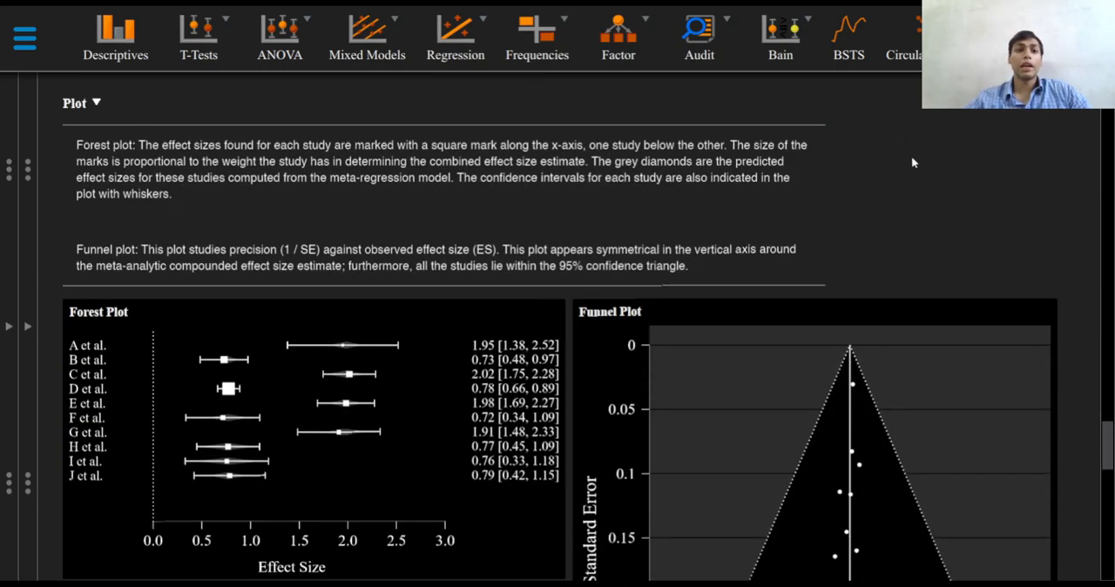
mouse_move(939, 202)
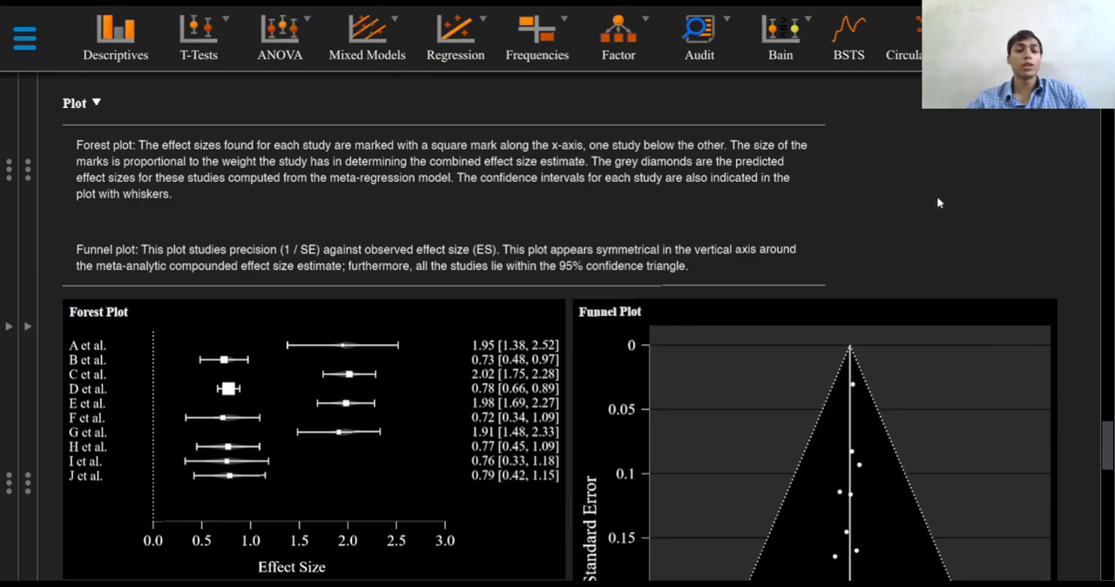
mouse_move(953, 218)
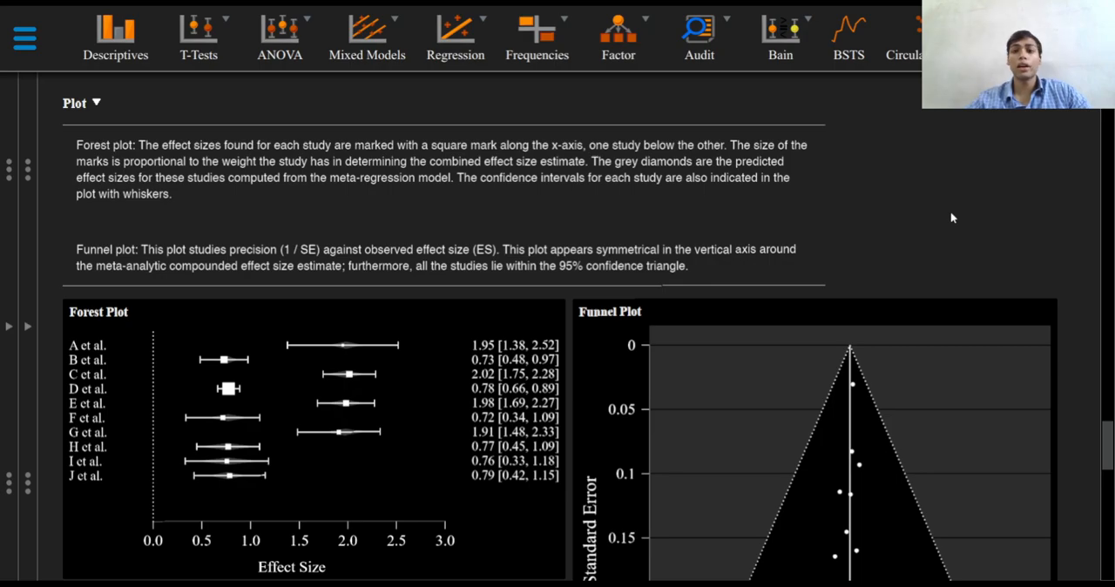
scroll("down", 3)
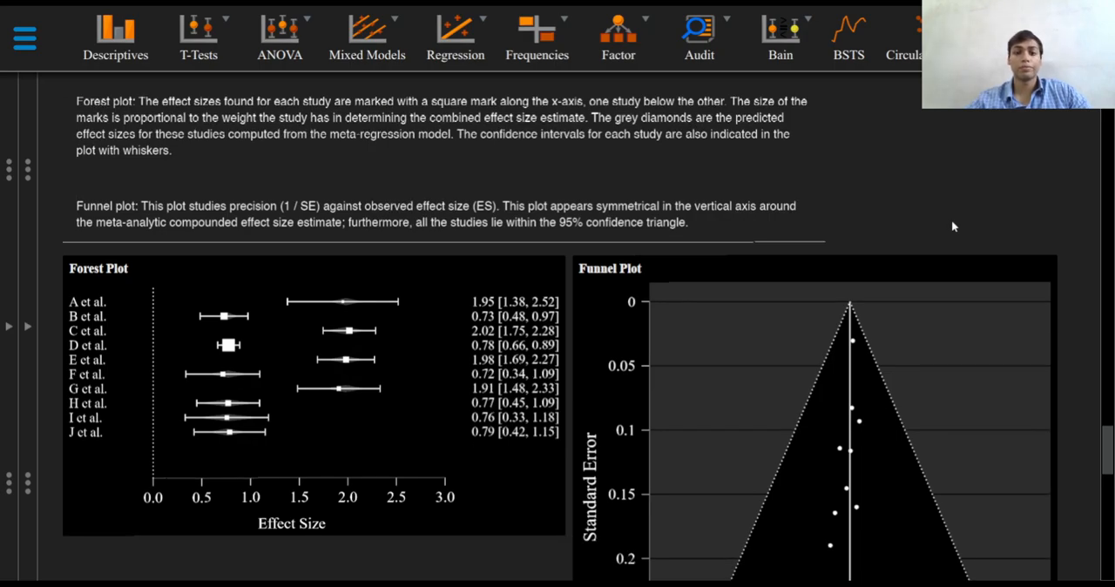